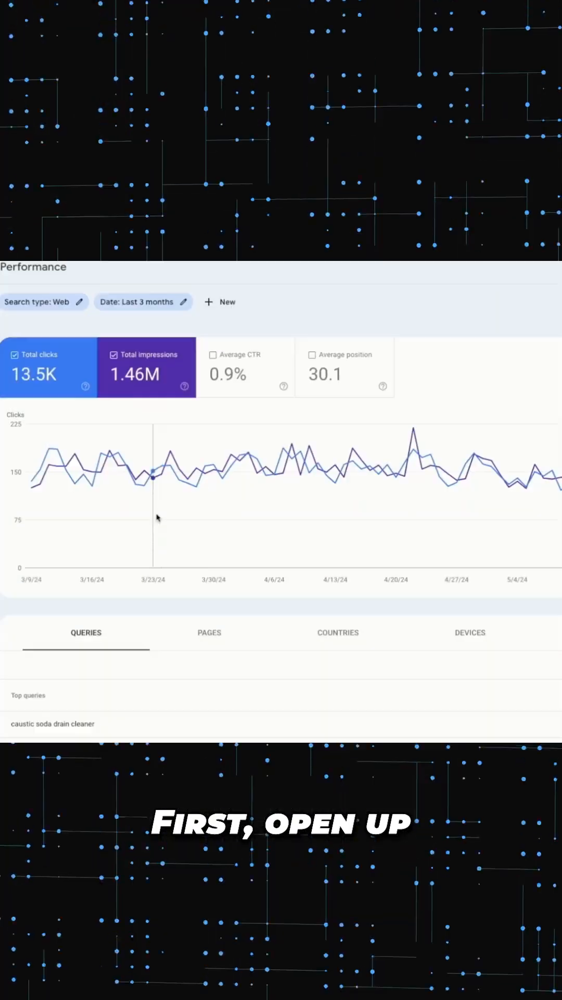
Step: Switch the Performance report to the Pages breakdown and scroll through the top pages list
left_click(209, 632)
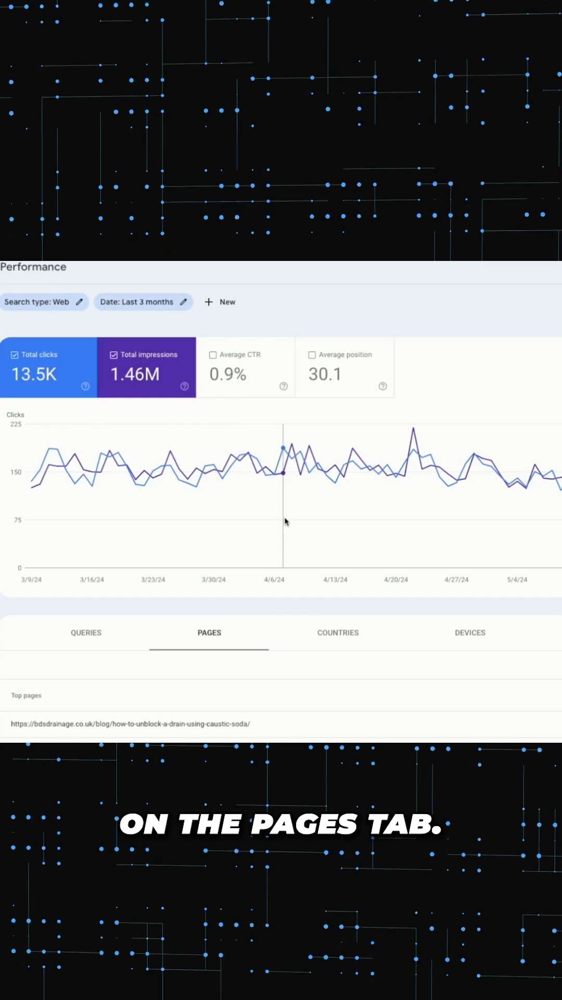
scroll("down", 3)
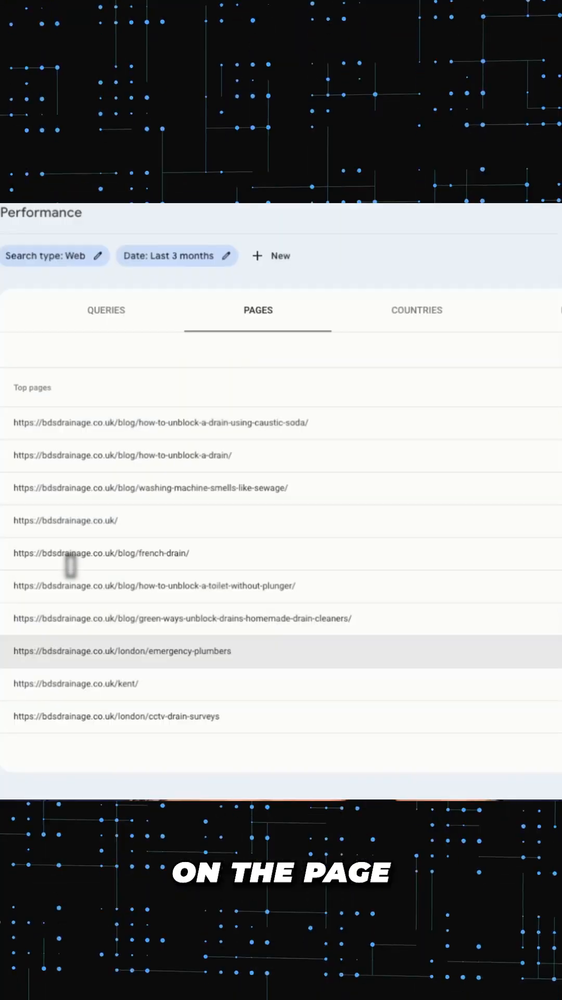
Step: Filter the report to the london/emergency-plumbers page and view its Queries list
left_click(121, 650)
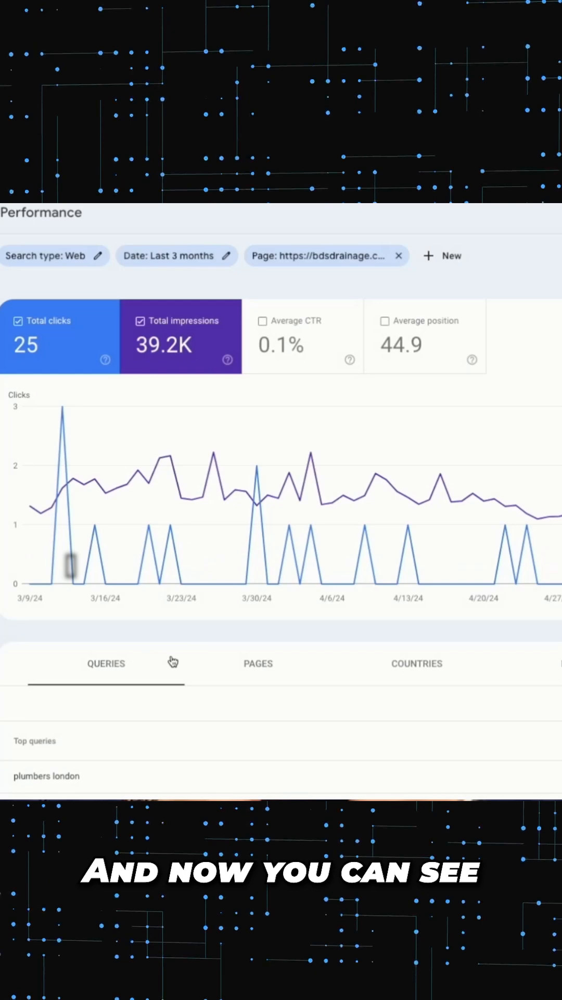
scroll("down", 3)
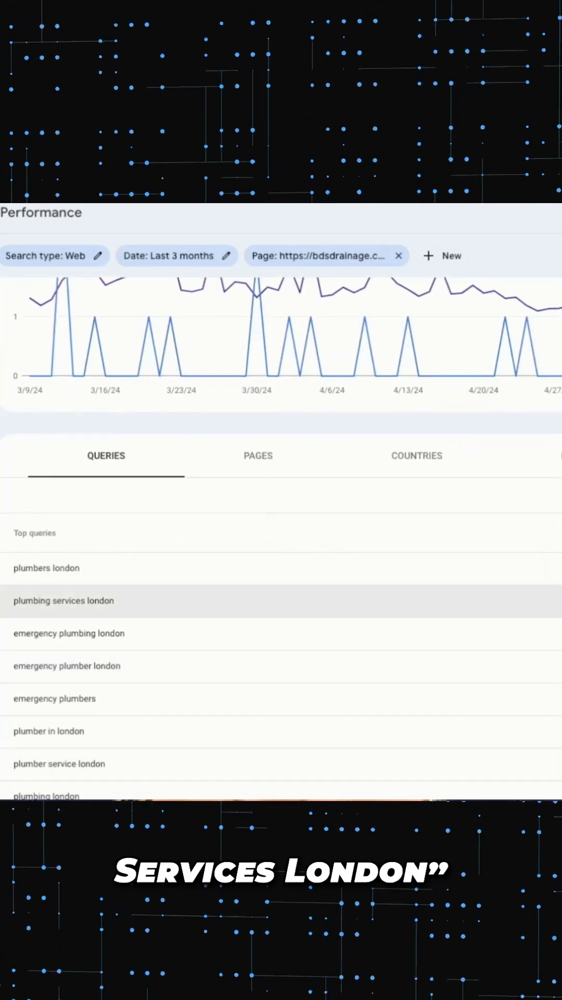
left_click(46, 568)
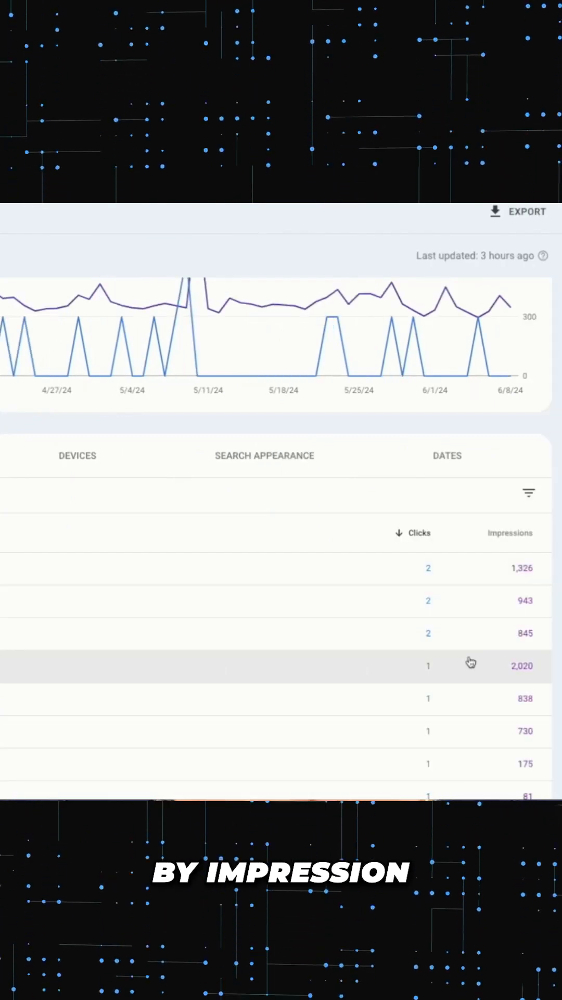
Step: Sort the page's queries by impressions, highest first, to spot low-CTR keywords
left_click(510, 532)
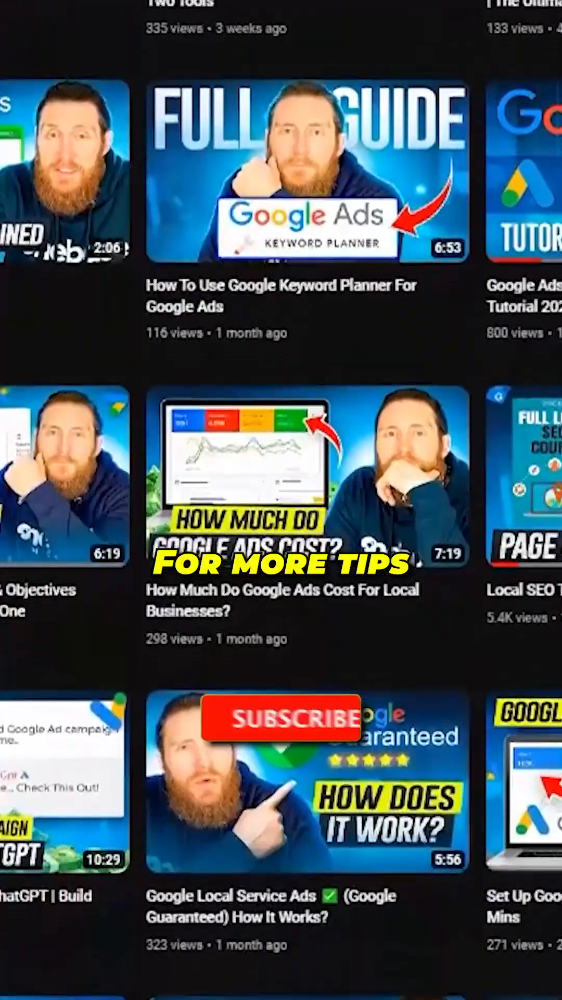
scroll("down", 3)
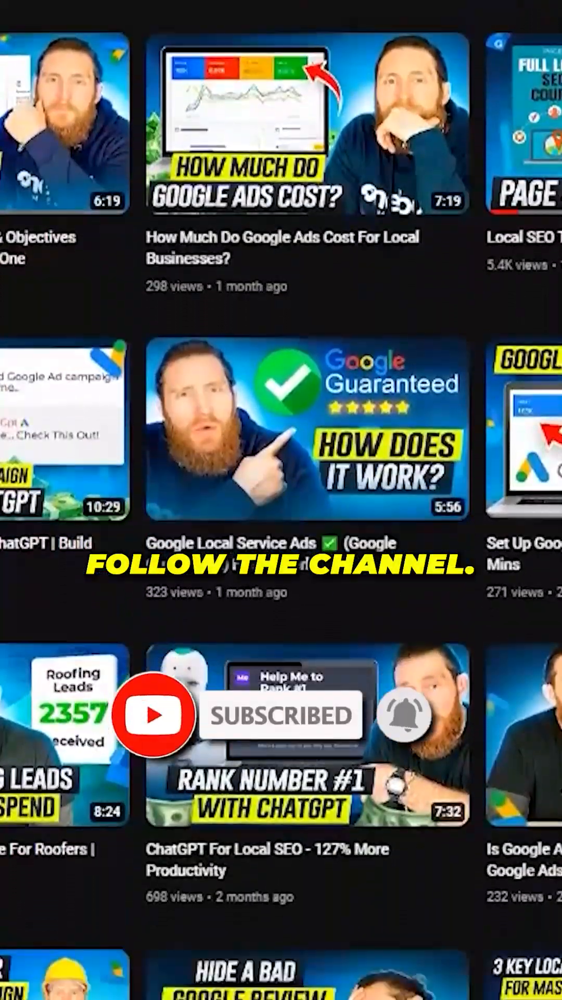